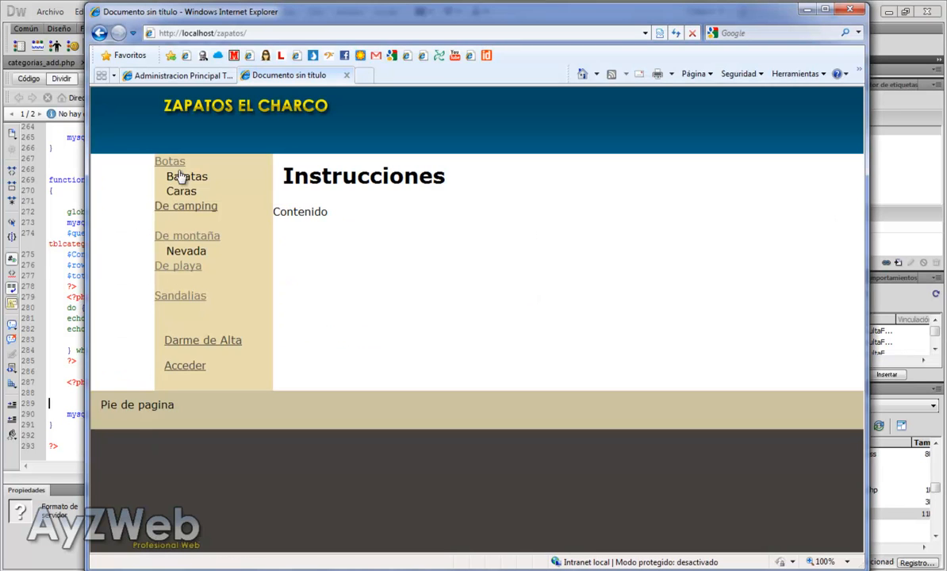
mouse_move(165, 176)
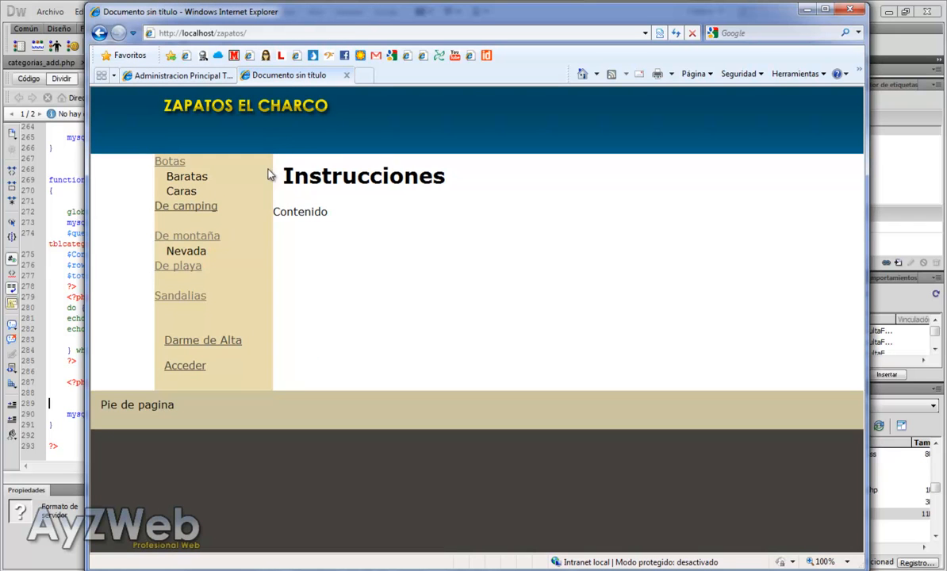
mouse_move(164, 222)
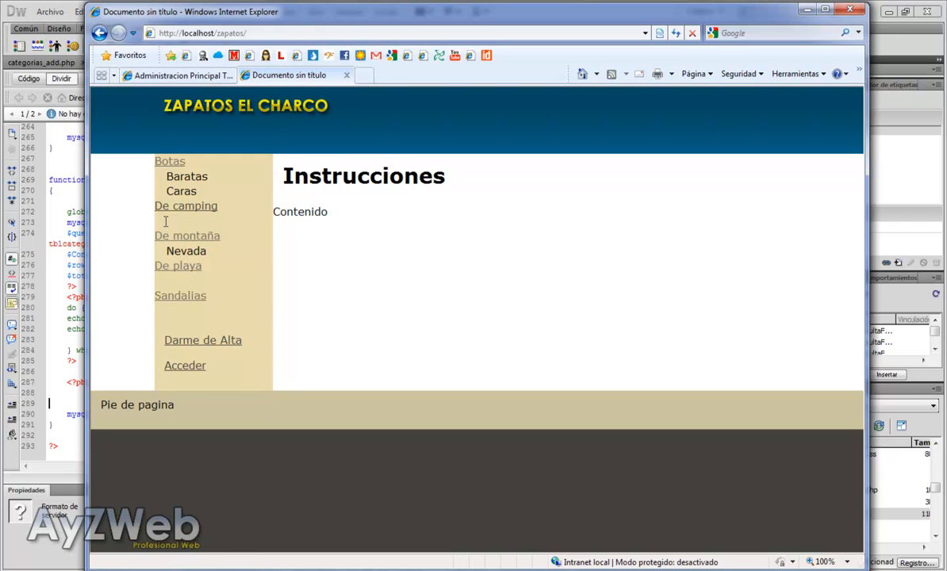
mouse_move(161, 221)
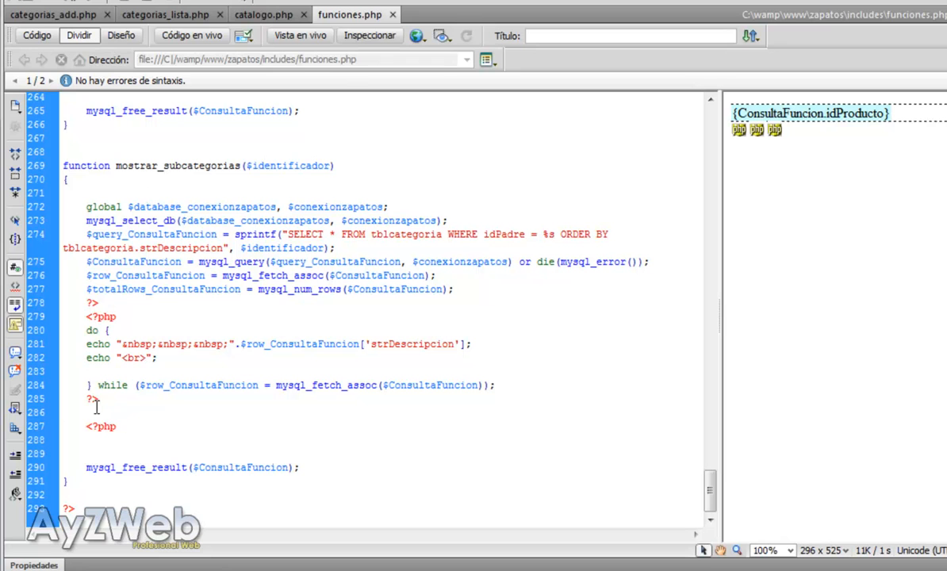
- Delete the stray ?> / <?php lines after the subcategory do-while loop, then return to the shop page
drag(95, 399, 107, 426)
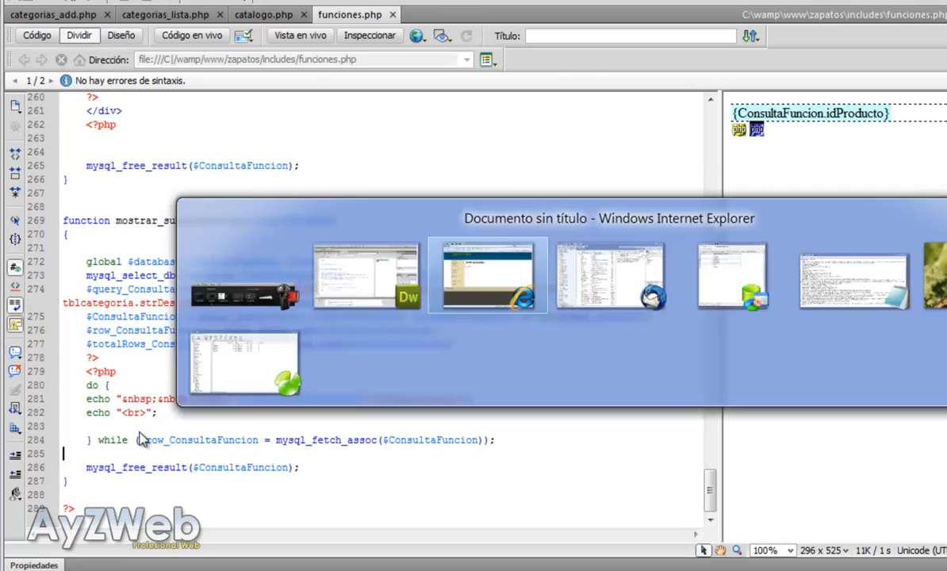
click(487, 275)
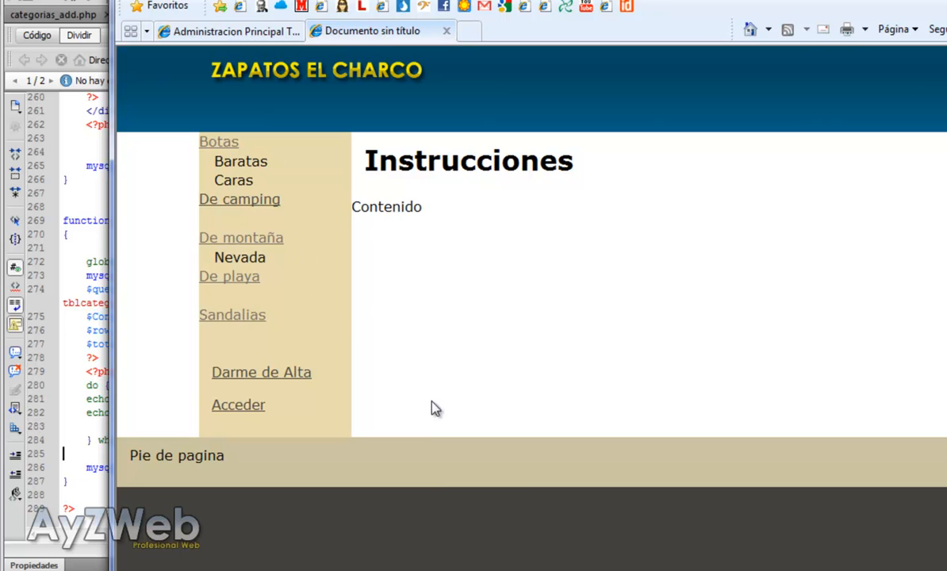
- Open the shop page's source with Ver código fuente to inspect sidebar category markup
right_click(436, 408)
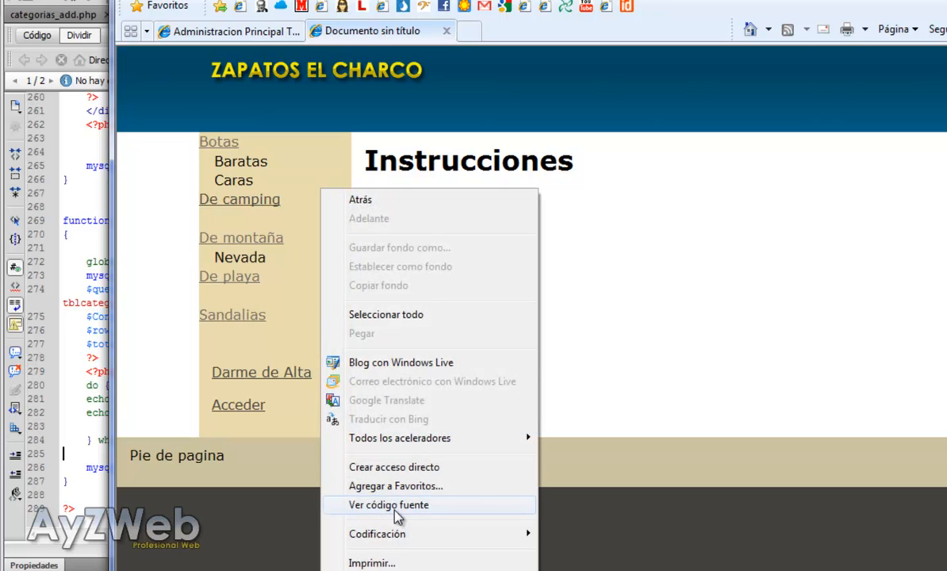
click(386, 504)
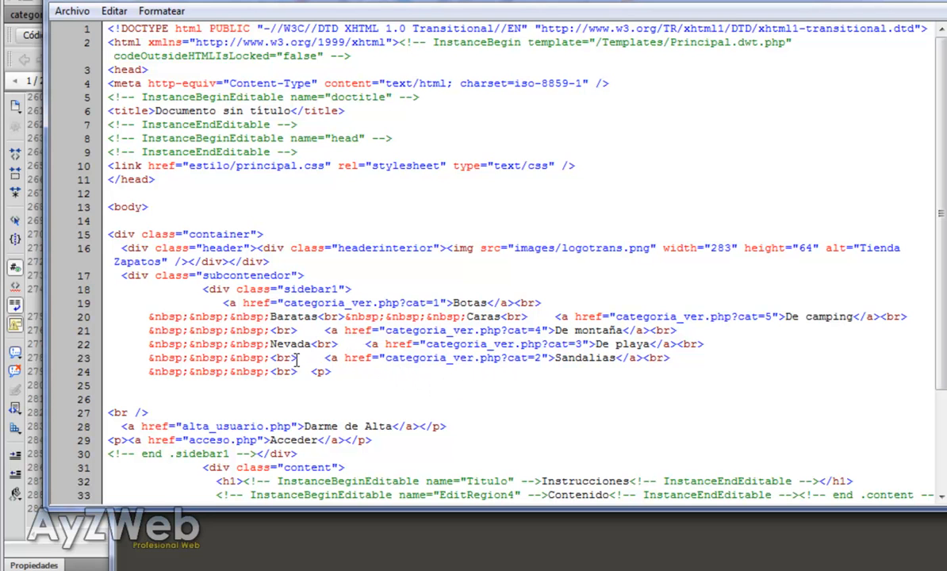
mouse_move(274, 358)
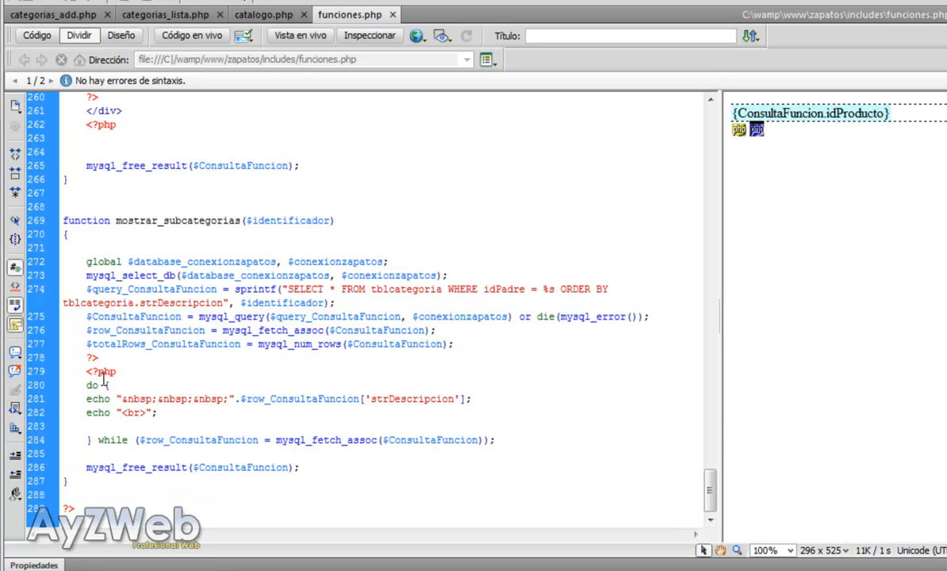
text({)
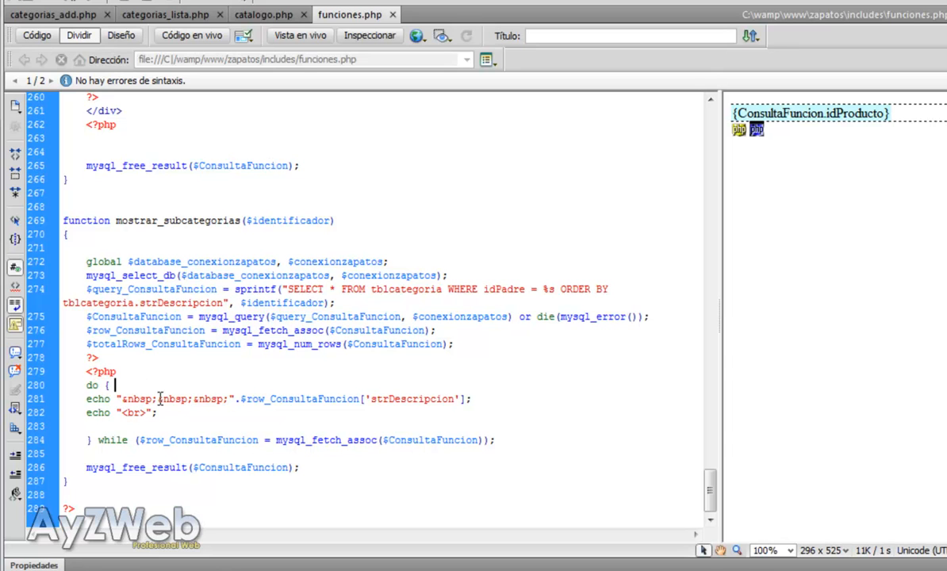
mouse_move(139, 412)
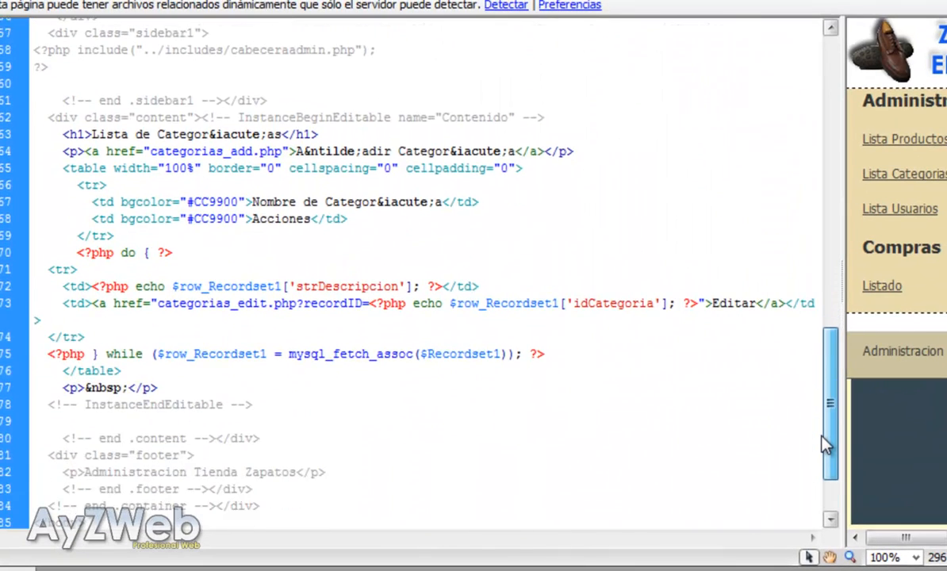
- Open compras_lista.php from the admin folder and scroll to its do-while purchase rows
scroll(down, 3)
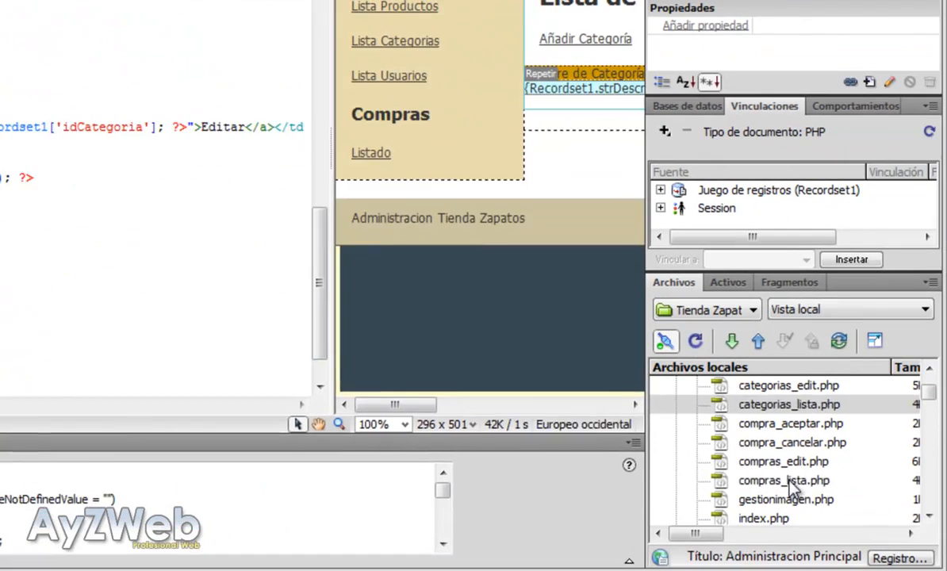
double_click(783, 479)
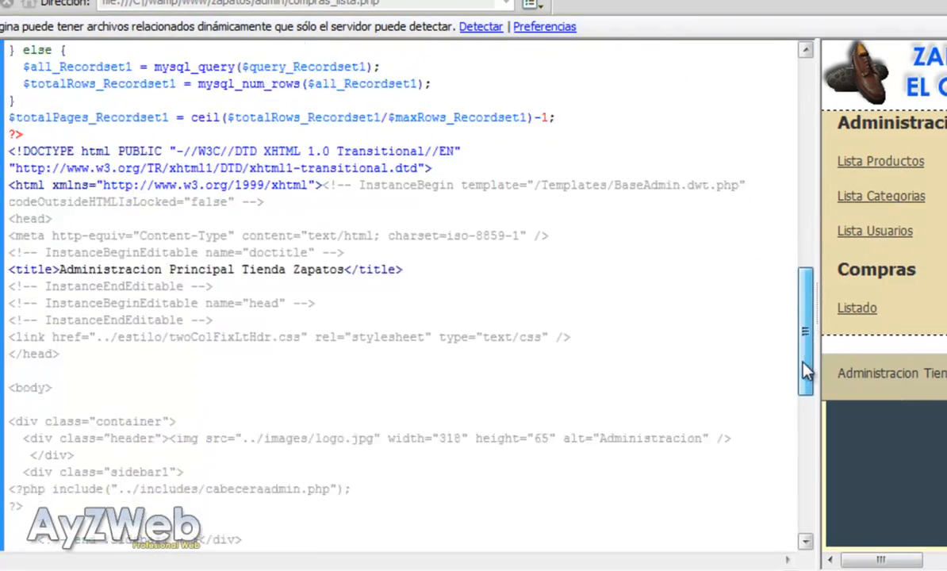
scroll(down, 3)
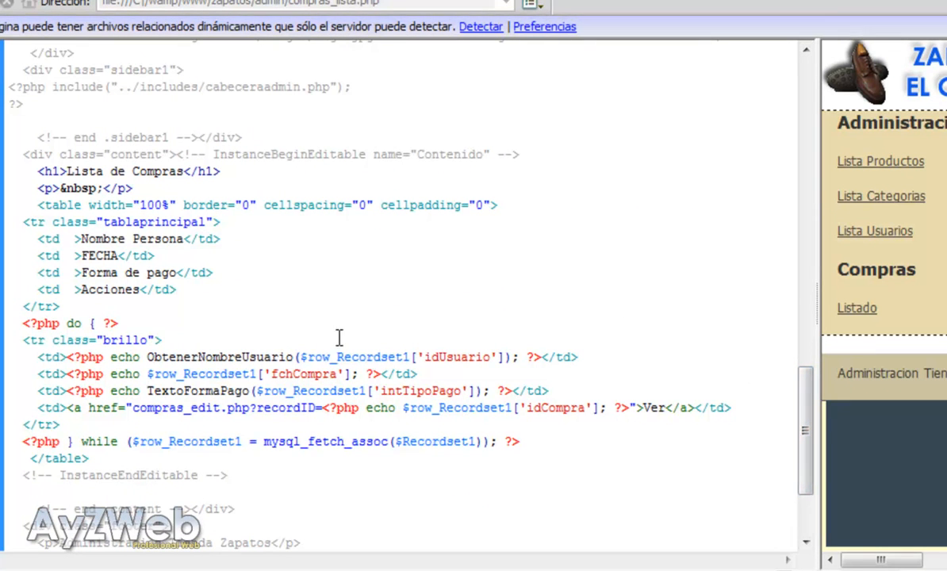
mouse_move(201, 375)
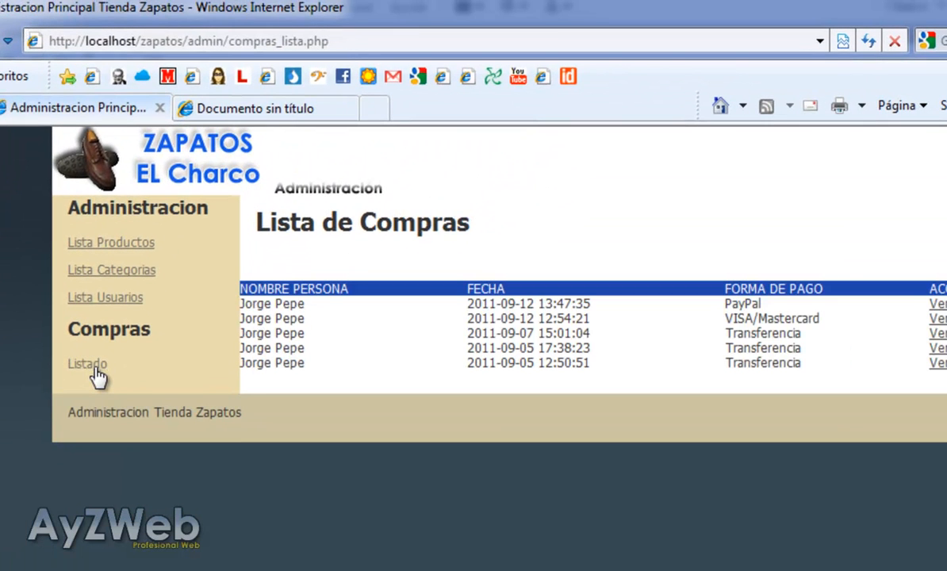
mouse_move(341, 384)
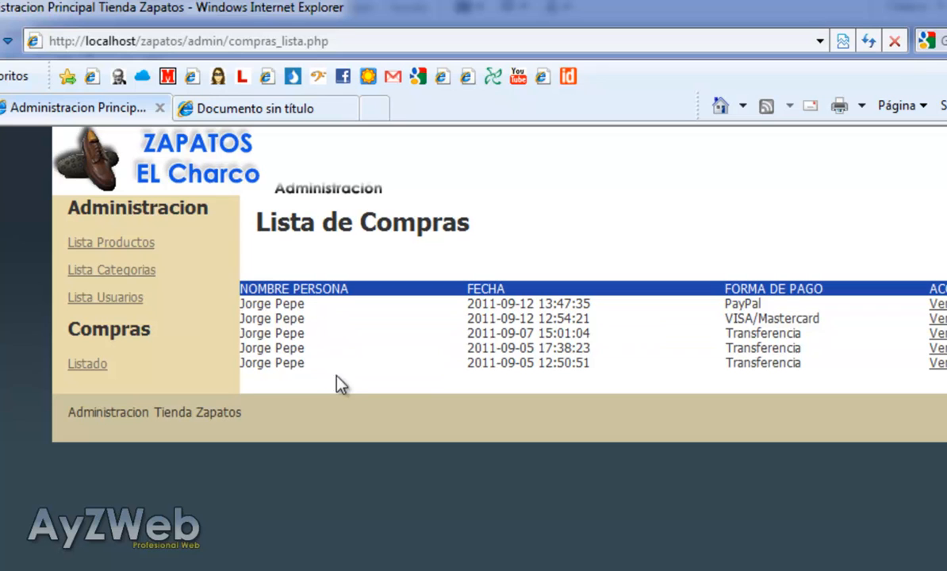
mouse_move(341, 362)
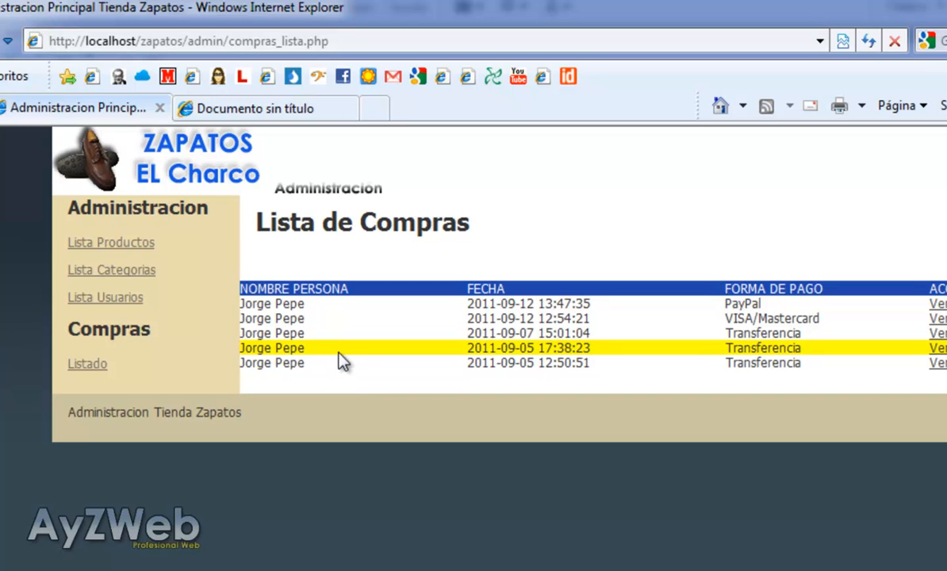
mouse_move(268, 279)
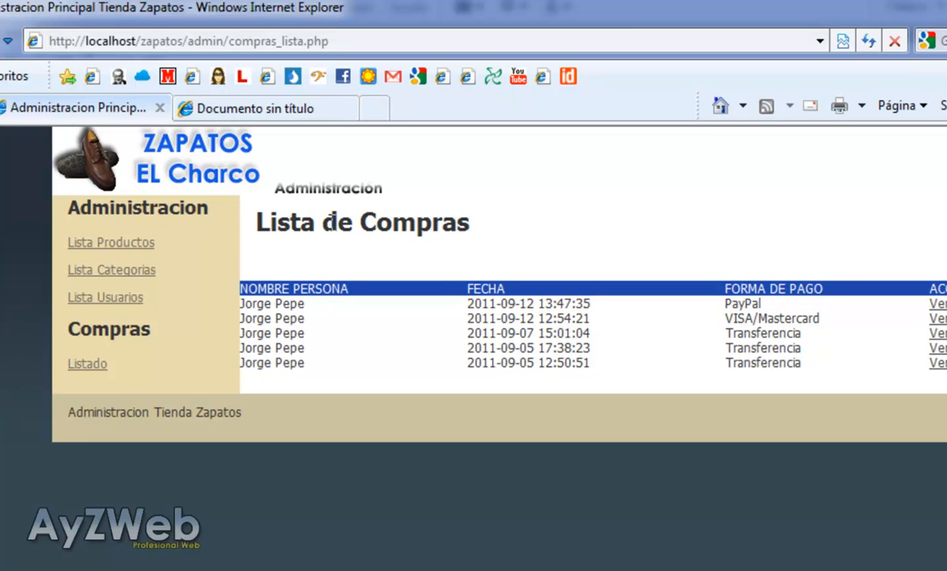
mouse_move(325, 222)
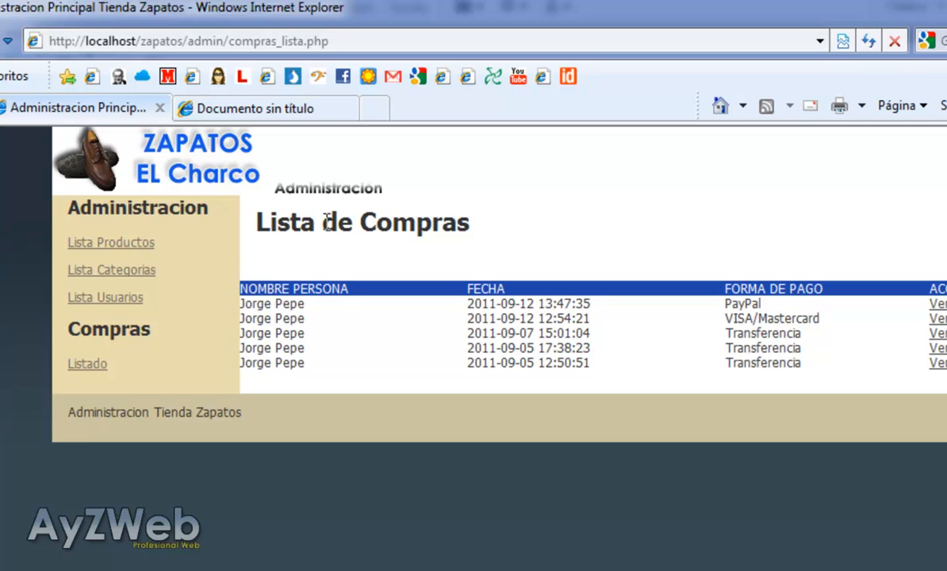
mouse_move(324, 262)
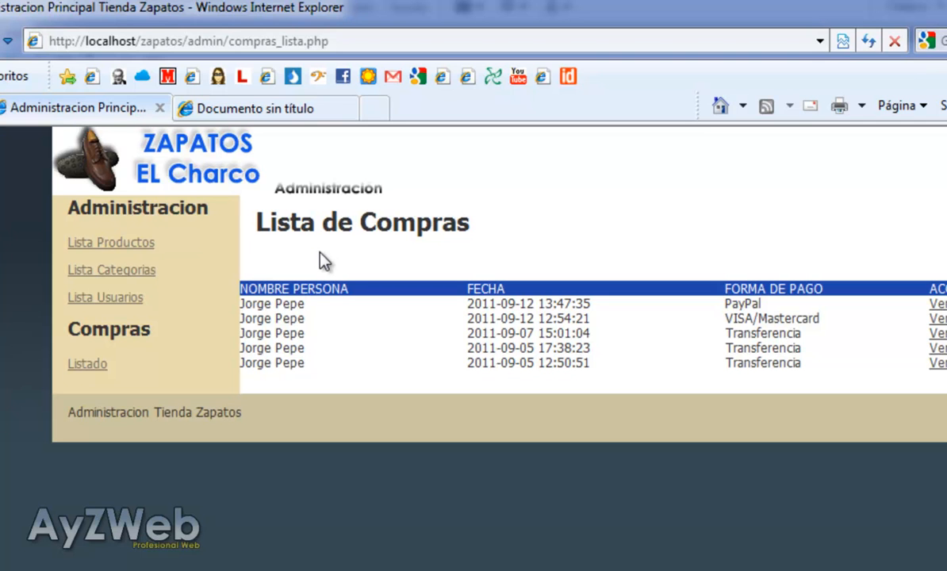
mouse_move(58, 250)
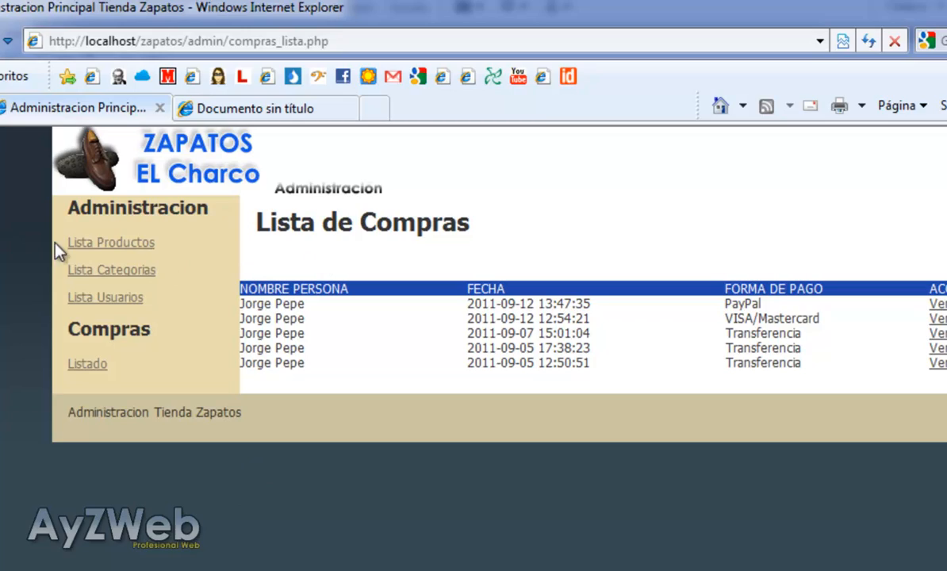